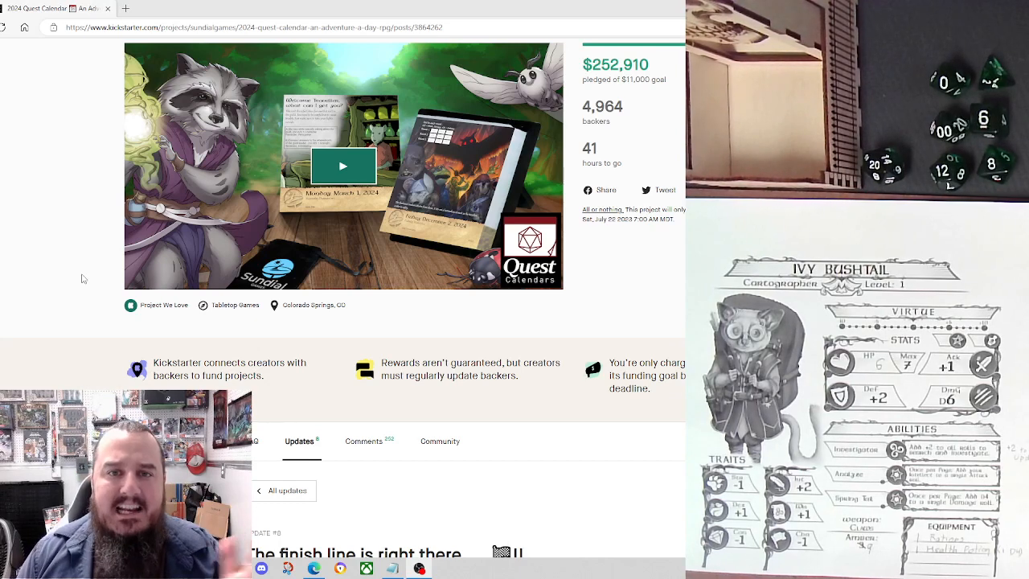
scroll(down, 3)
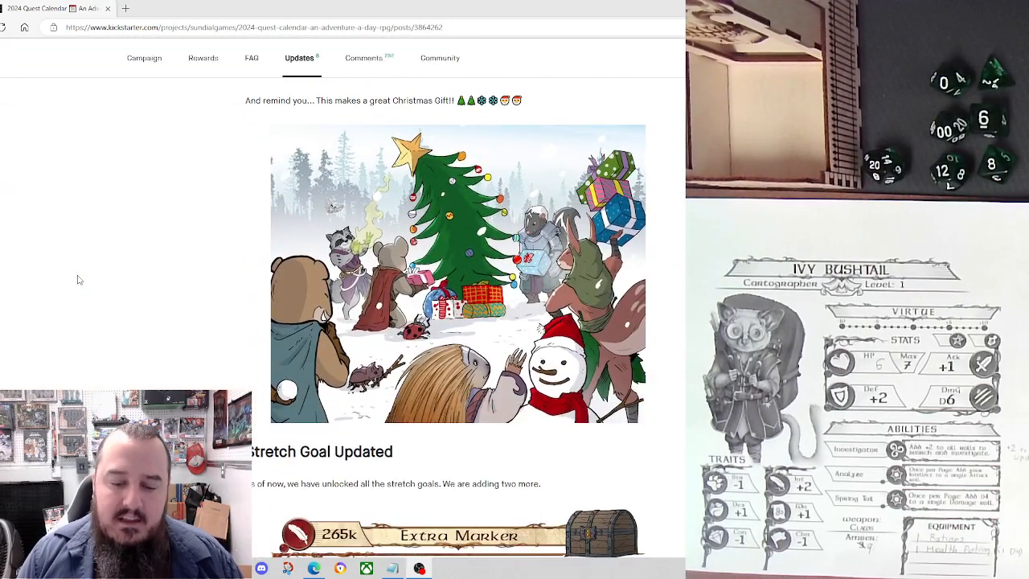
scroll(down, 3)
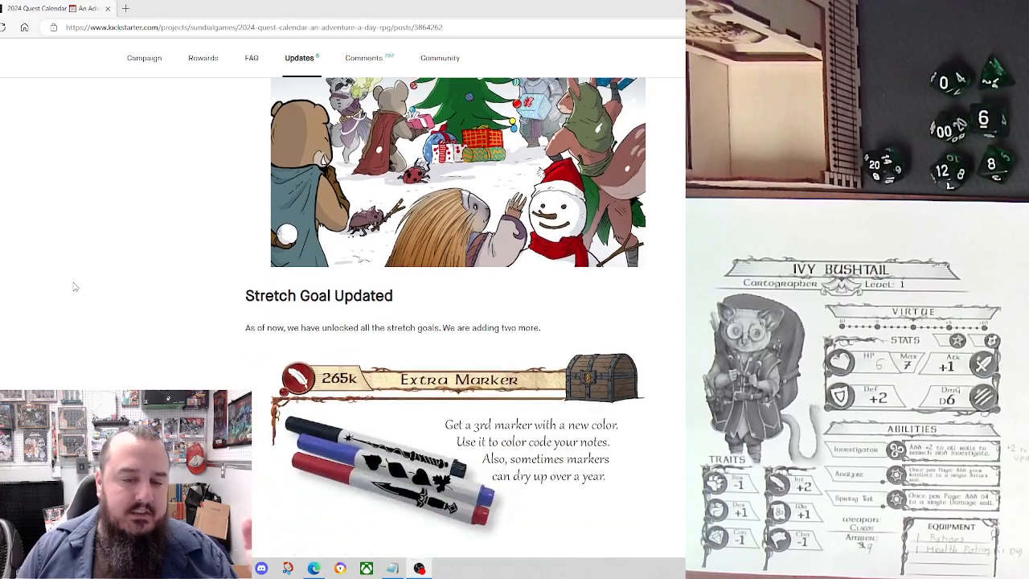
scroll(down, 3)
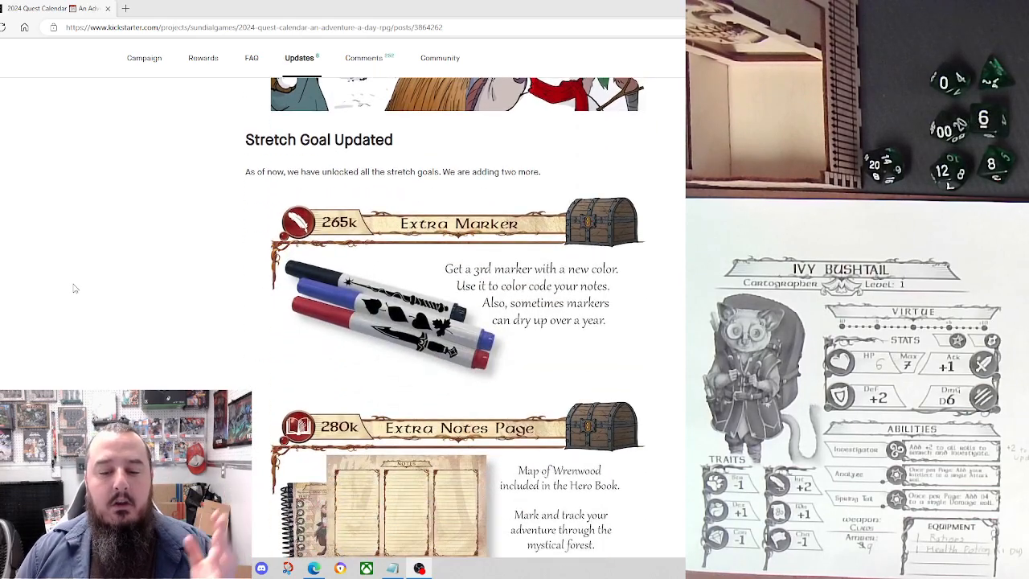
scroll(down, 3)
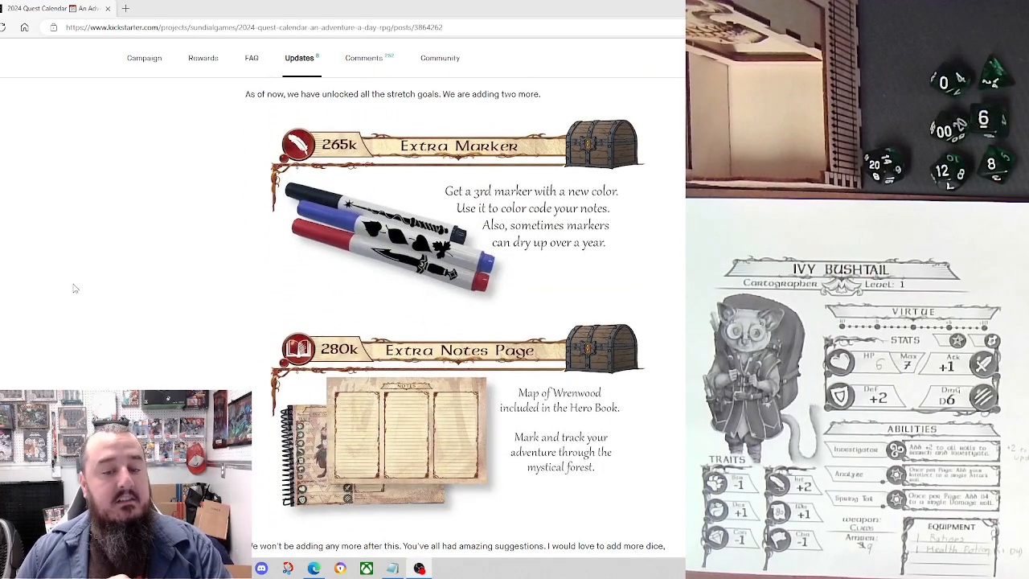
scroll(down, 3)
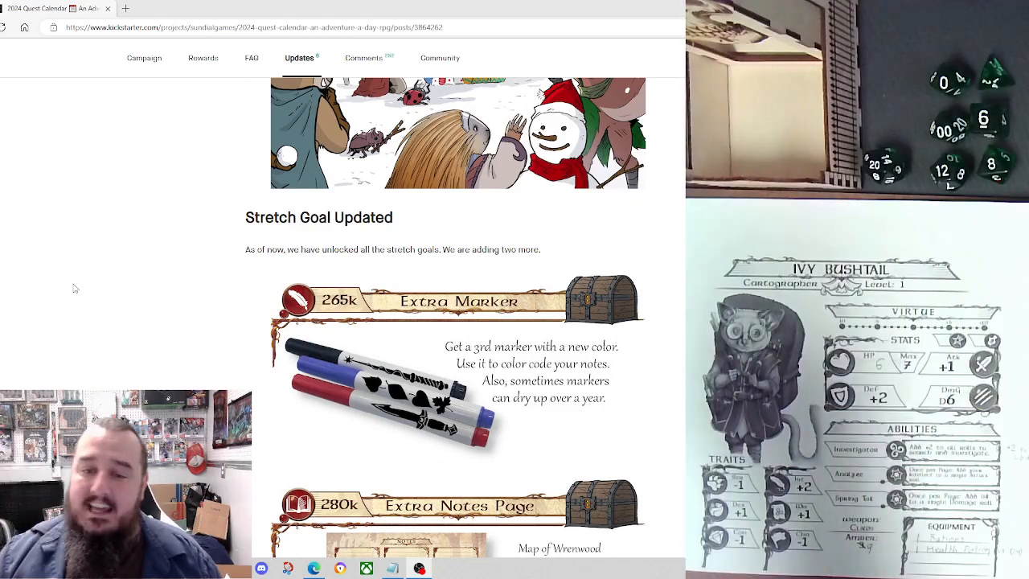
scroll(down, 3)
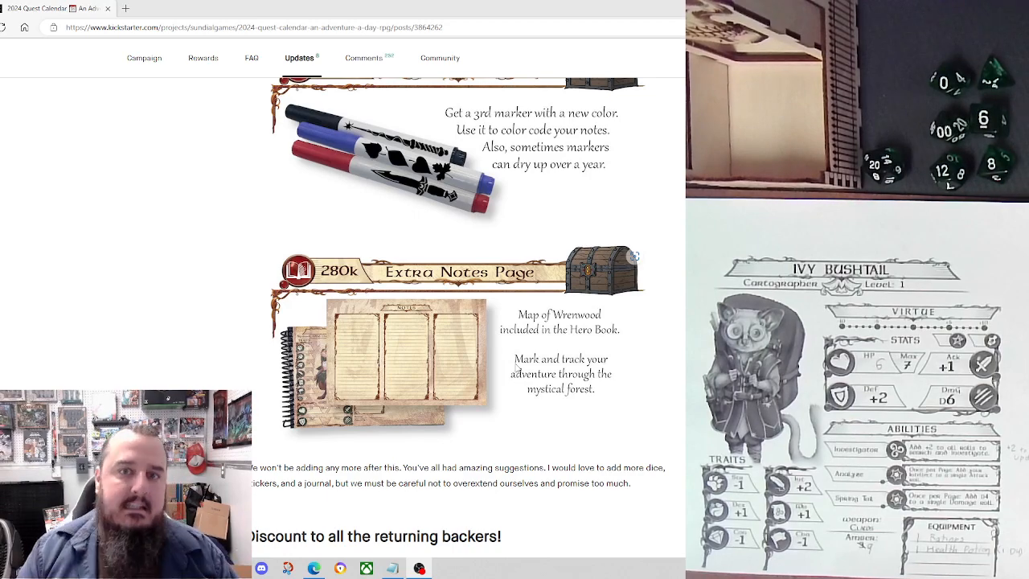
scroll(down, 3)
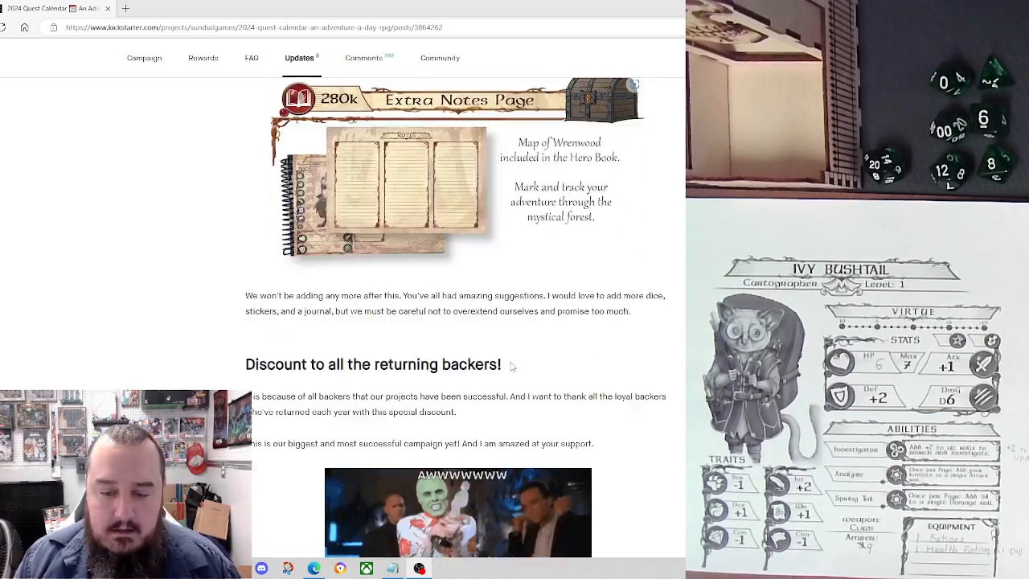
scroll(down, 3)
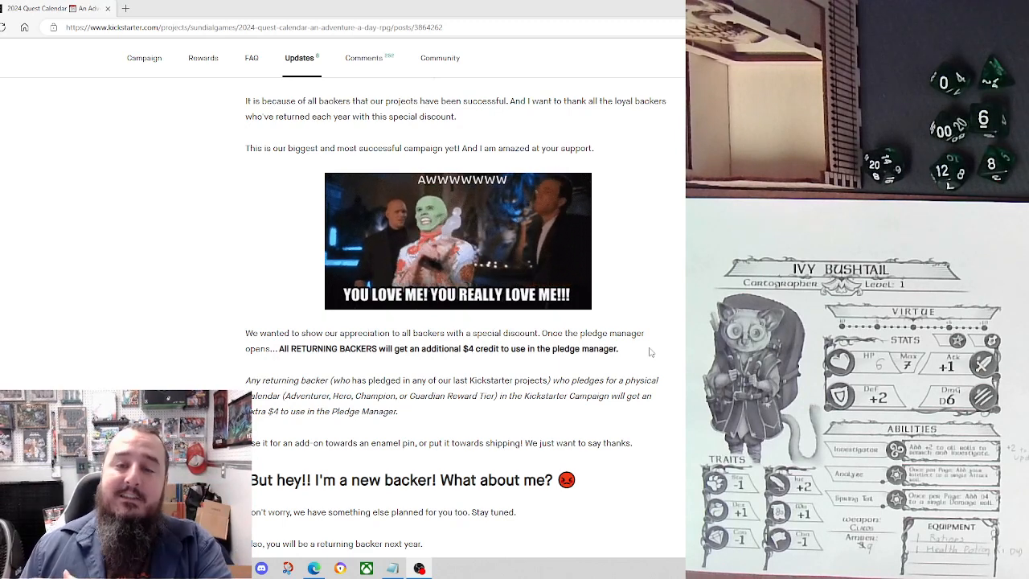
scroll(down, 3)
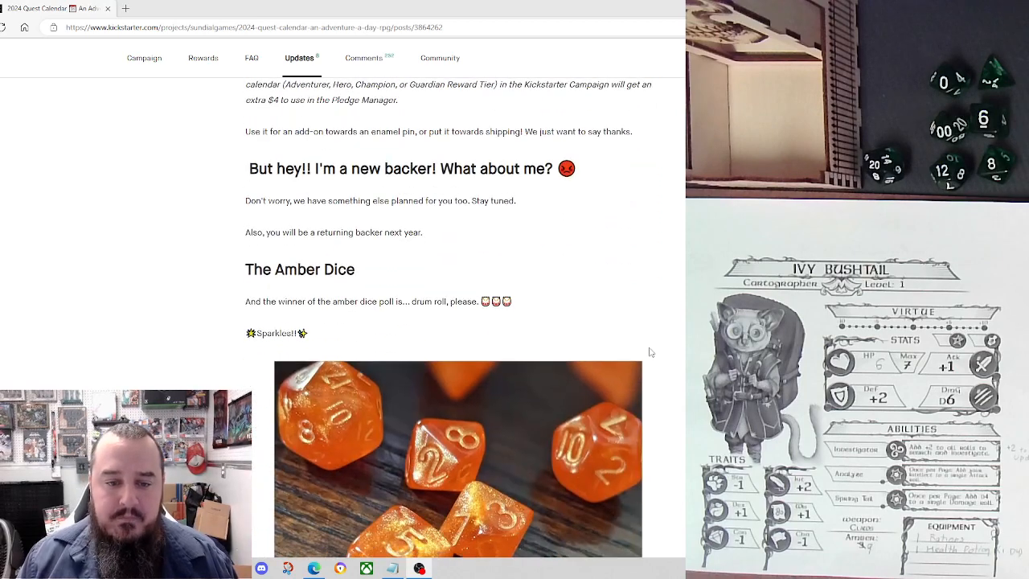
scroll(down, 3)
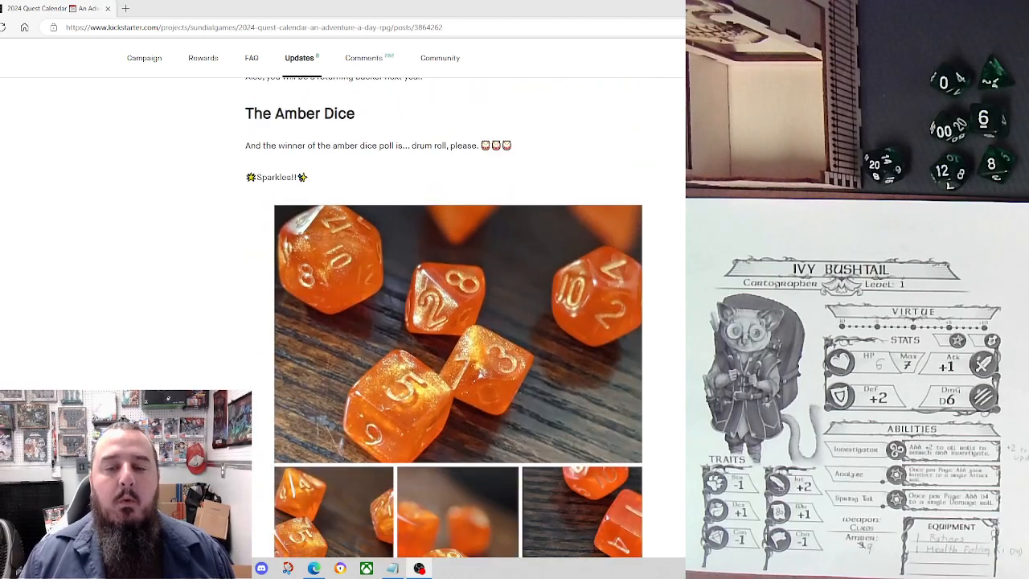
scroll(down, 3)
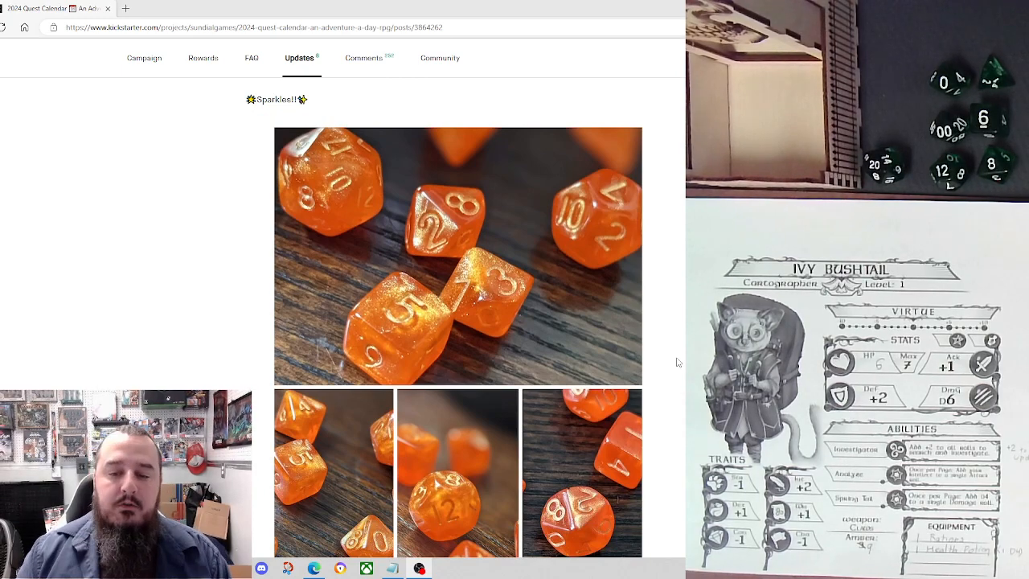
scroll(down, 3)
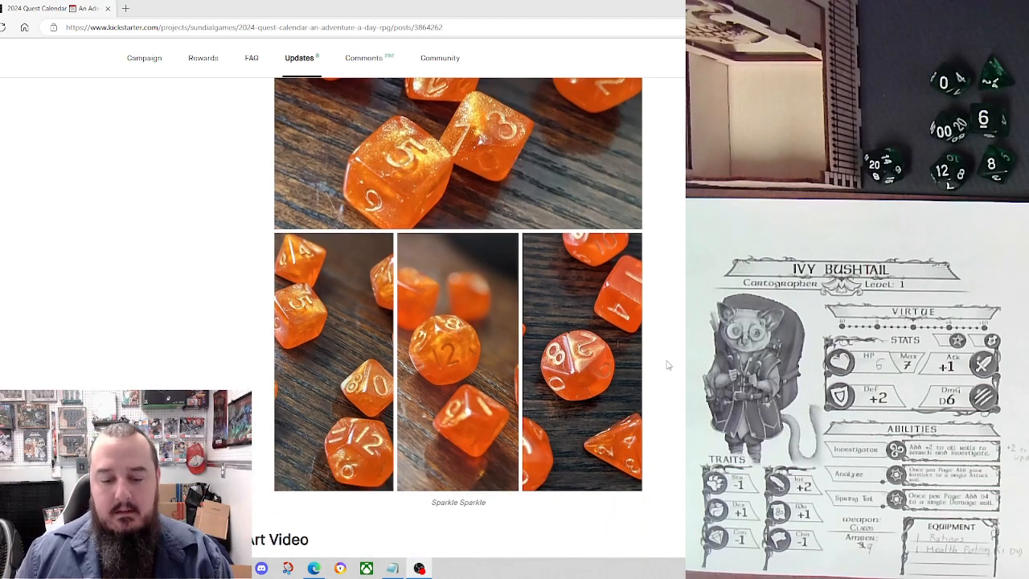
scroll(down, 3)
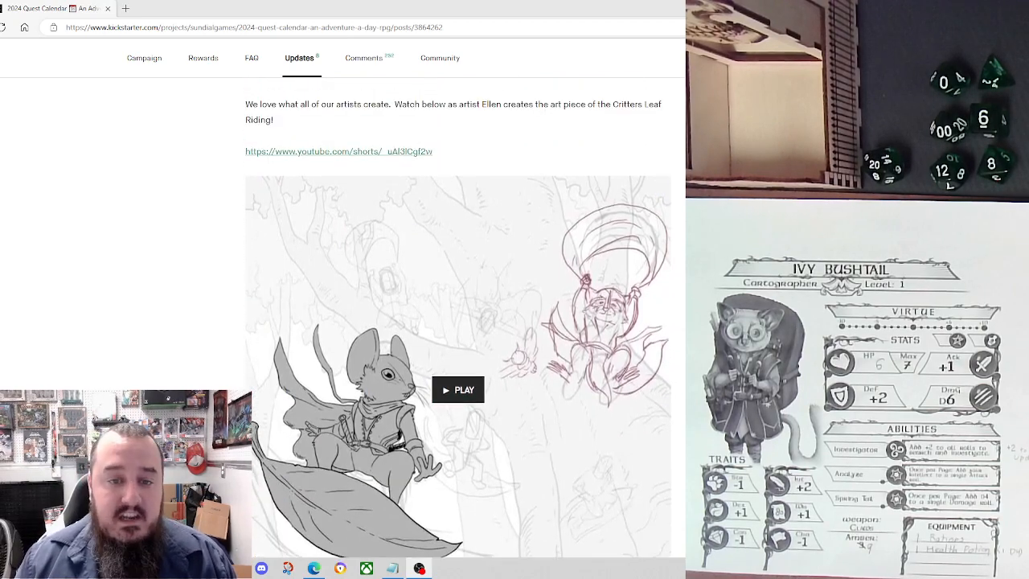
scroll(down, 3)
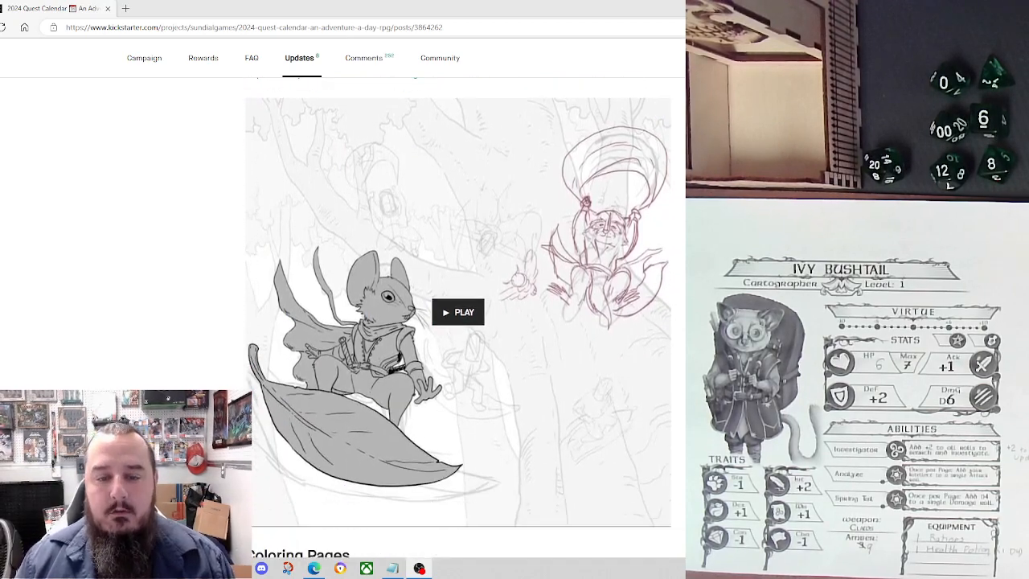
scroll(down, 3)
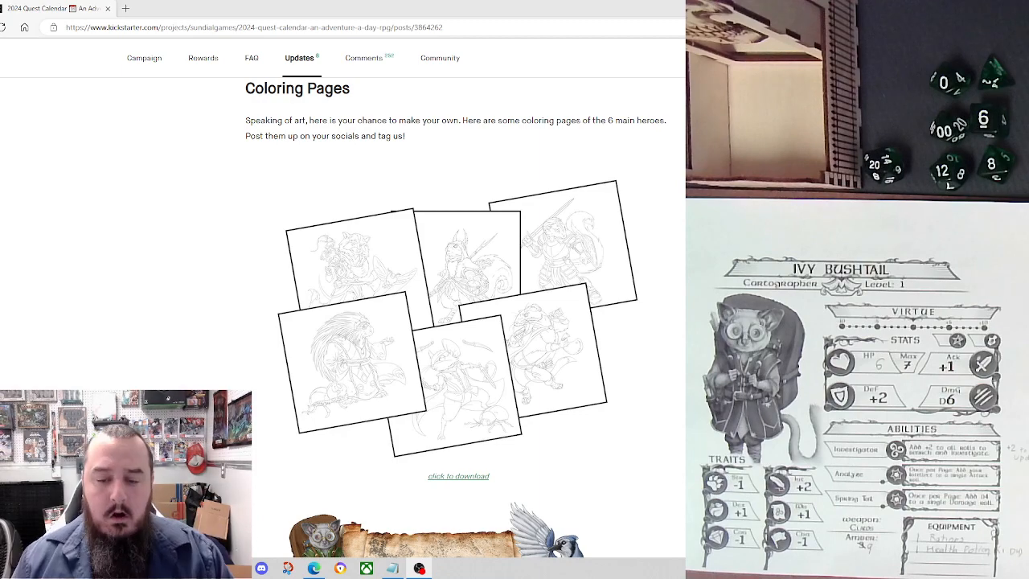
scroll(down, 3)
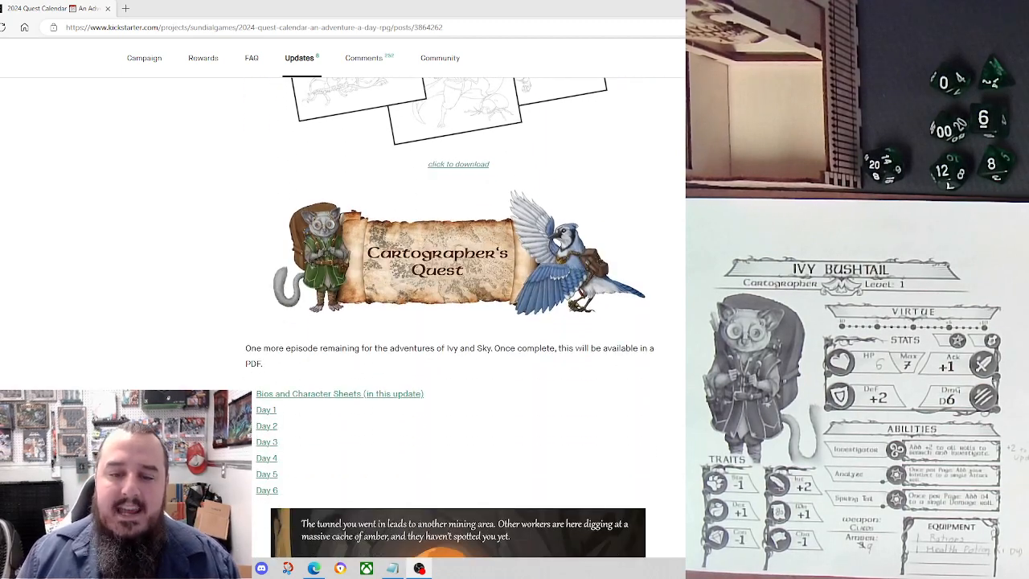
scroll(down, 3)
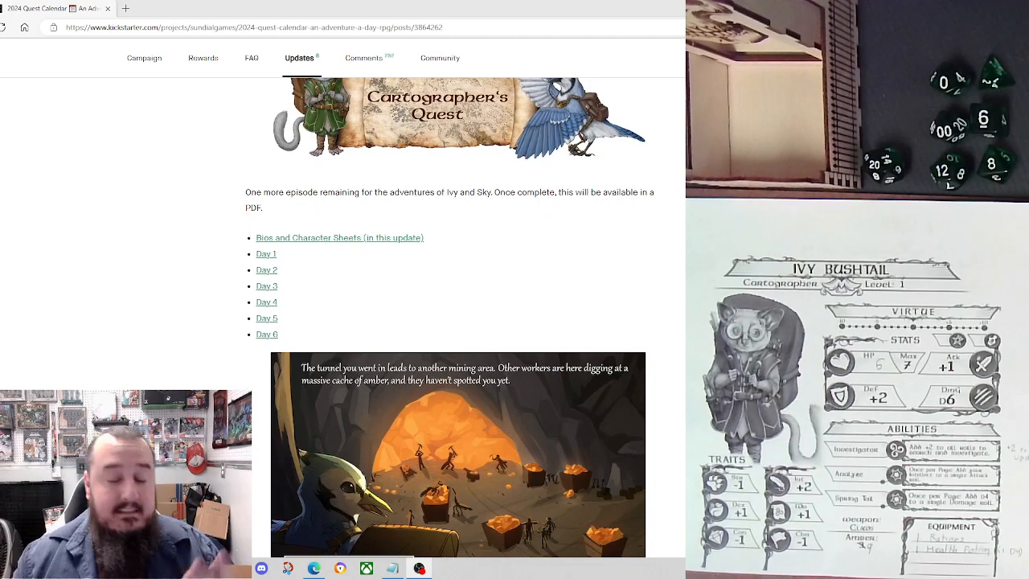
scroll(down, 3)
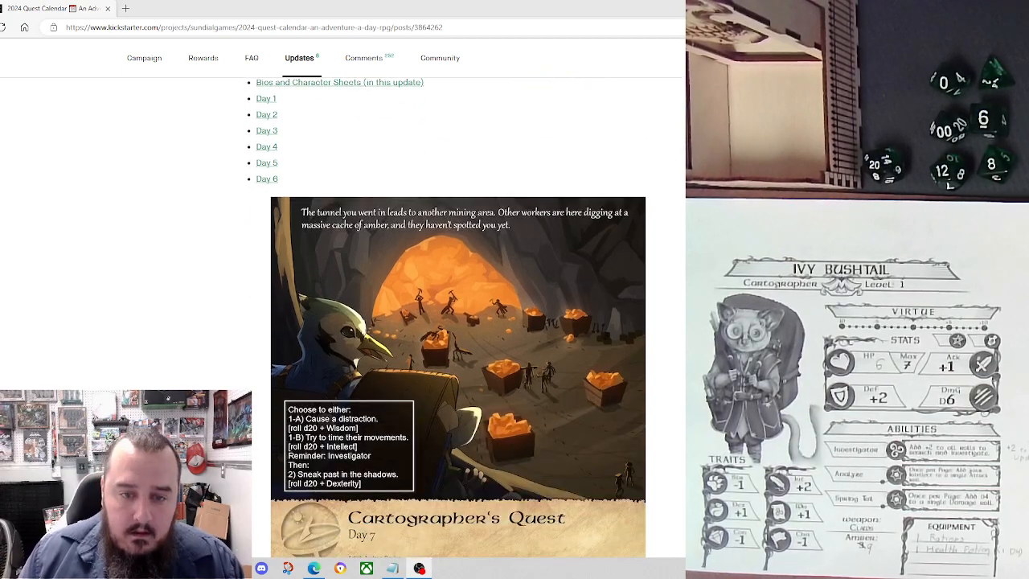
scroll(down, 3)
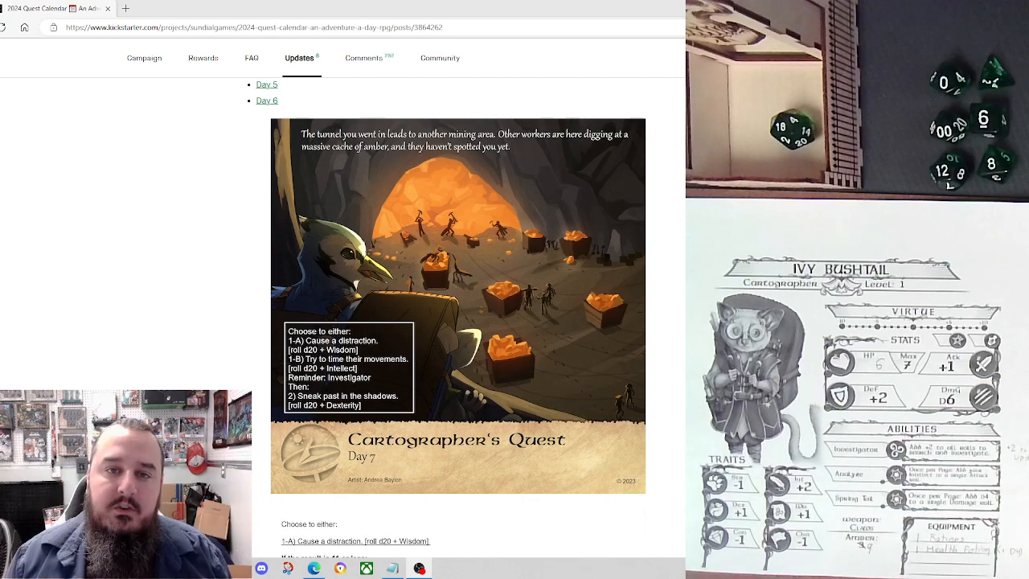
scroll(down, 3)
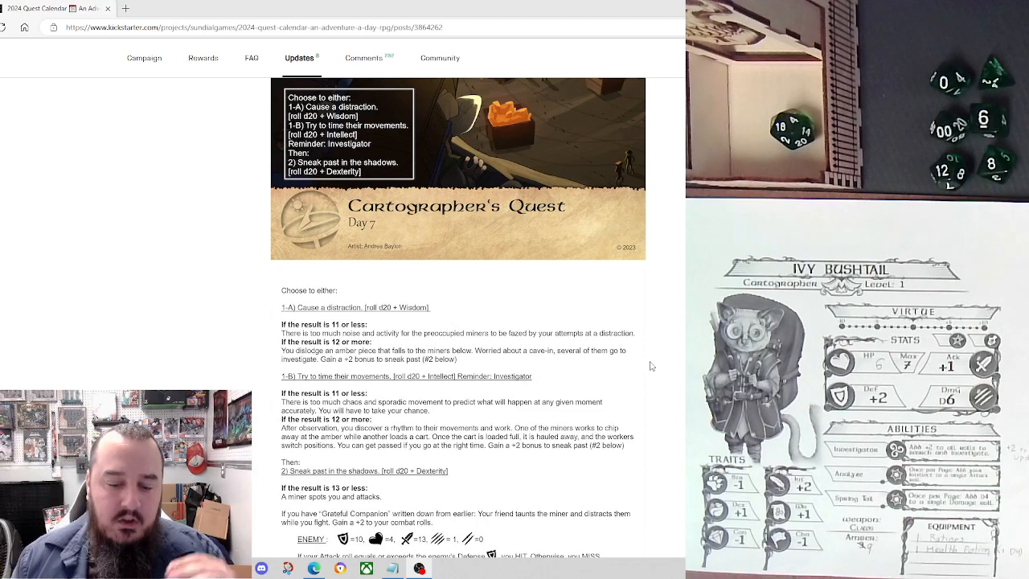
scroll(down, 3)
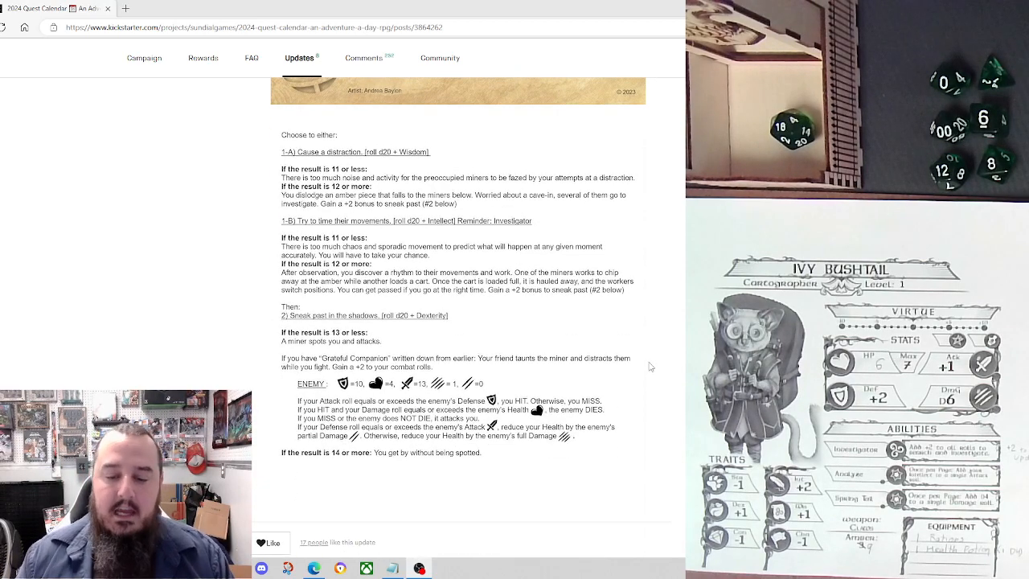